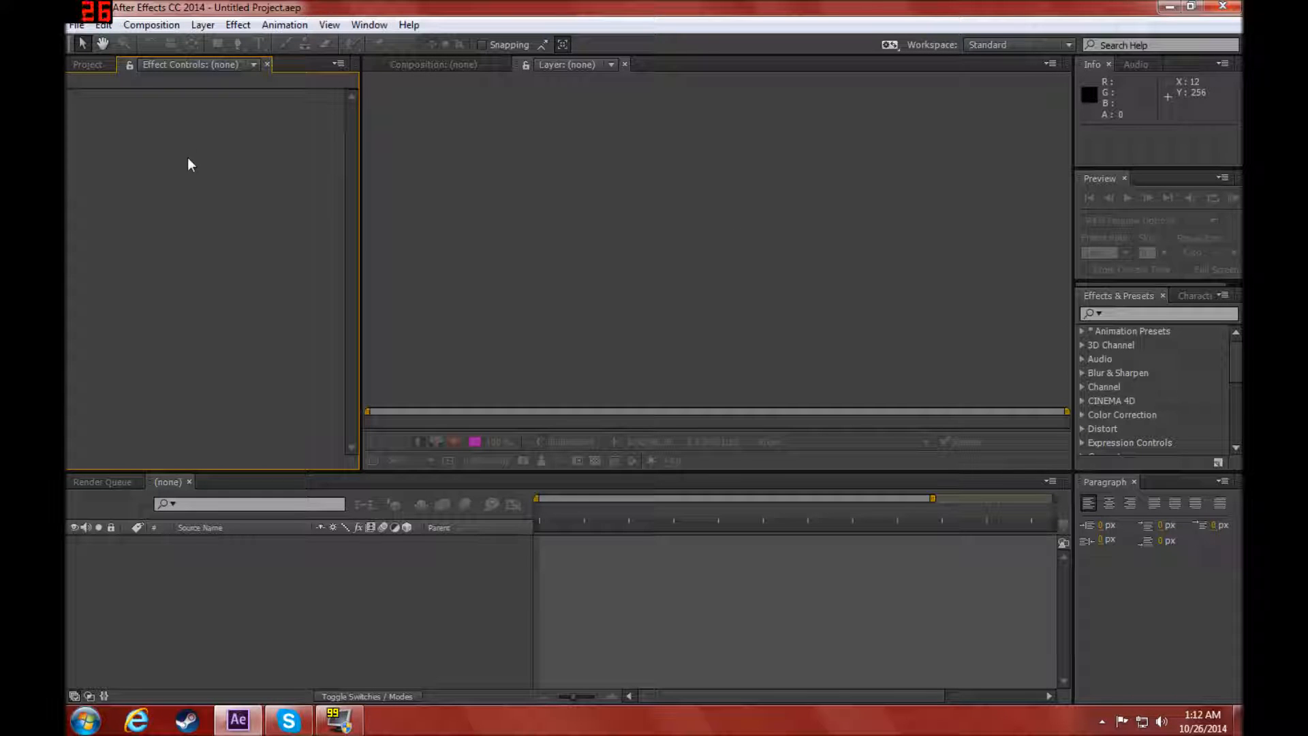
mouse_move(401, 323)
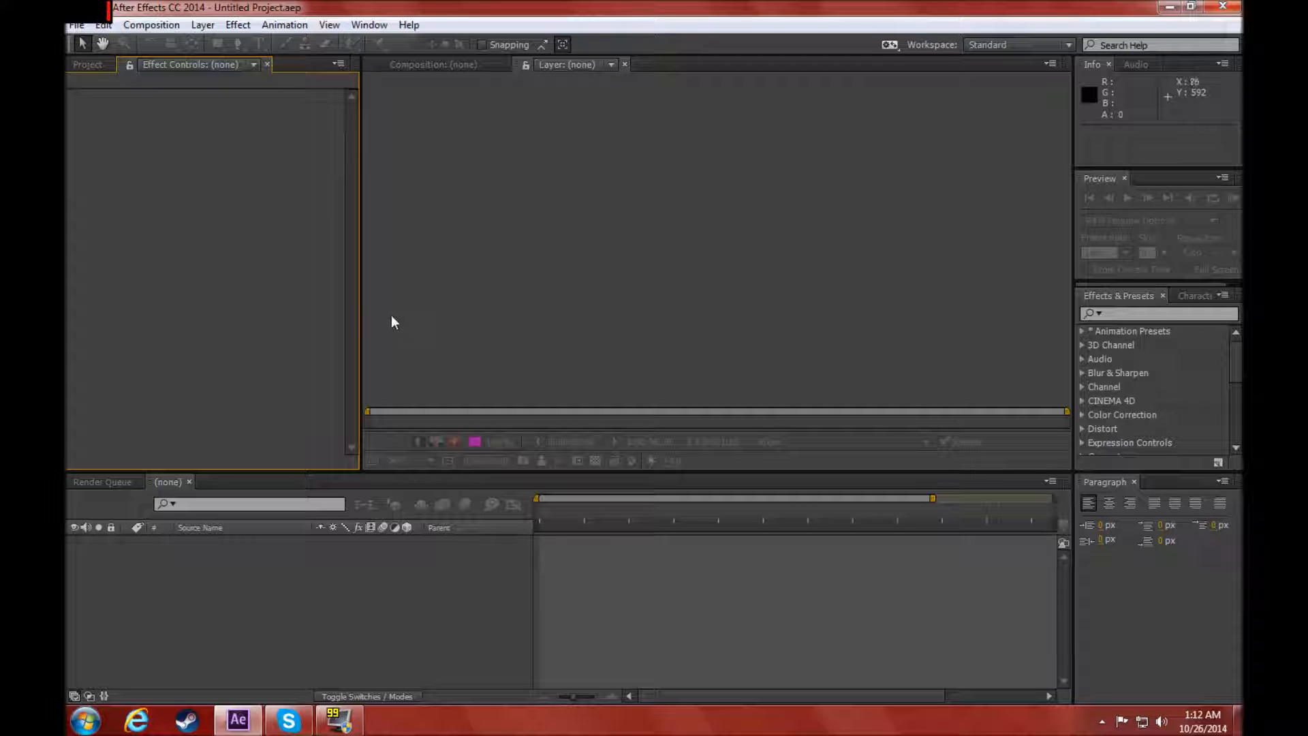
mouse_move(140, 33)
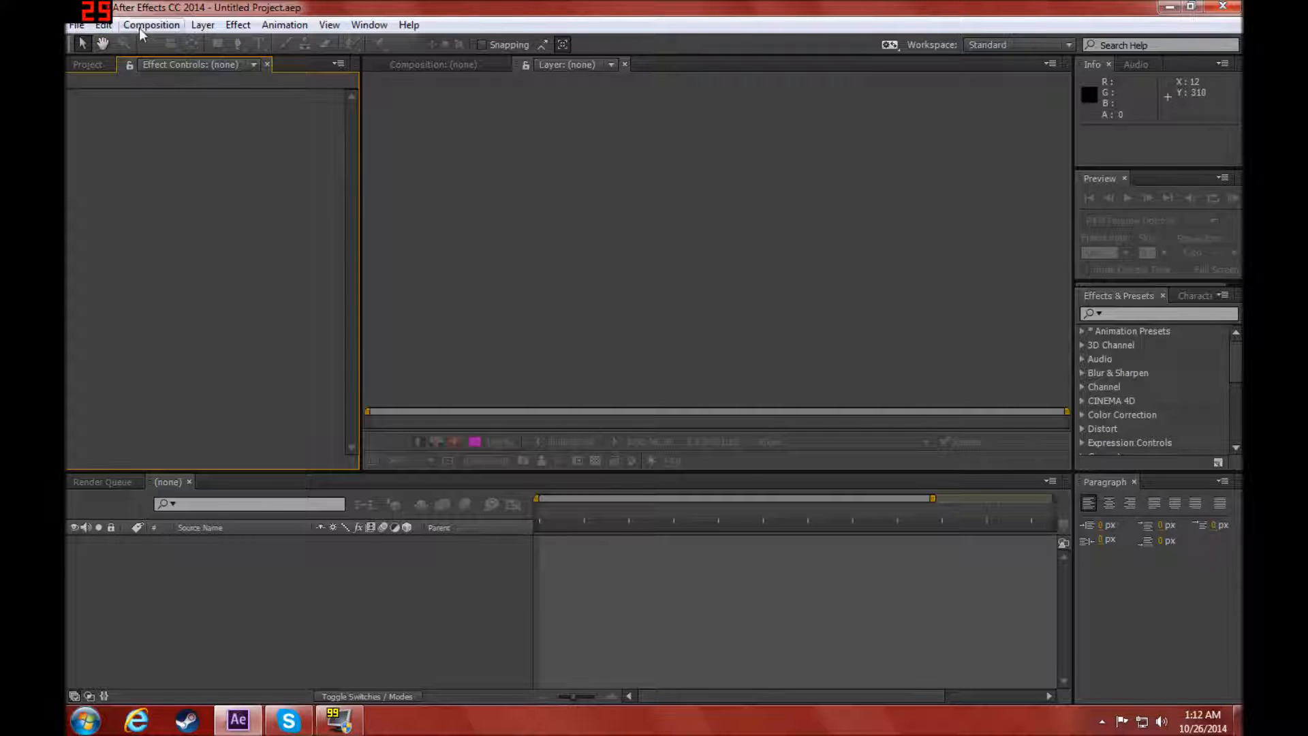
Step: Create a new 1280x720 composition named Comp 1 at 24 fps with default settings
click(152, 24)
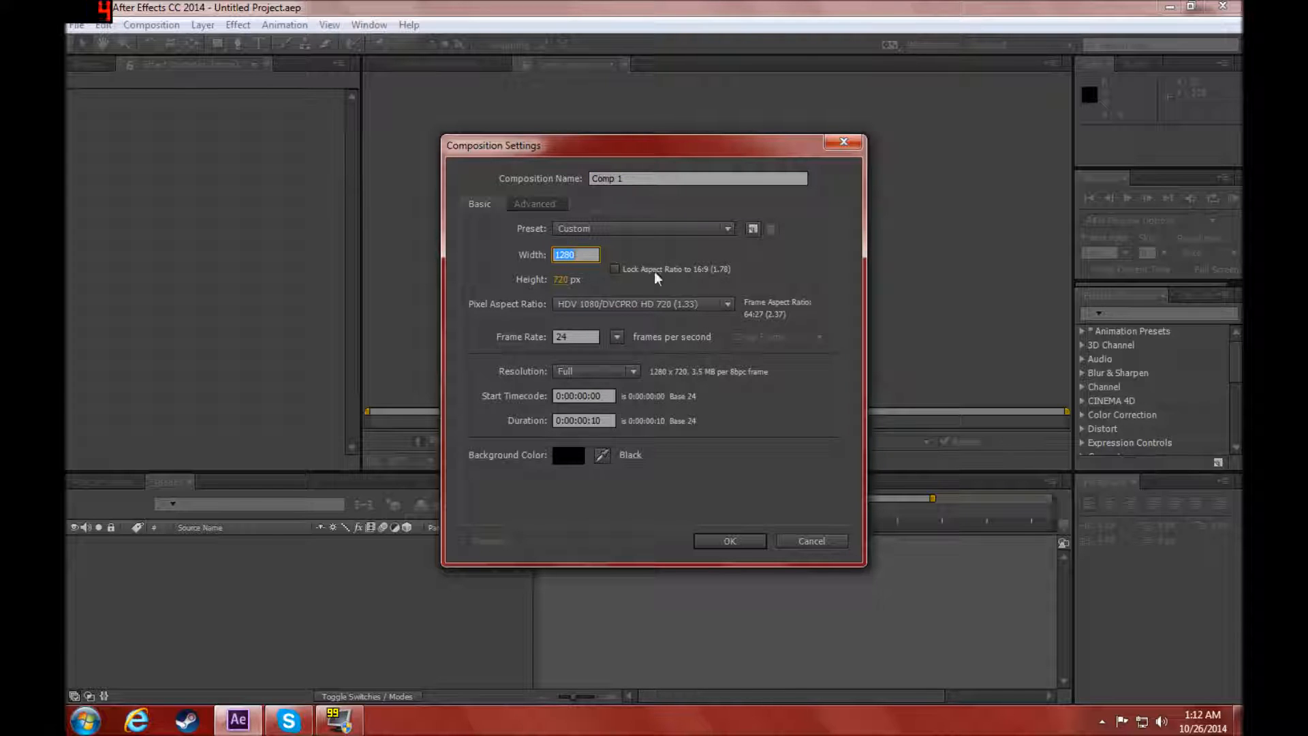
click(727, 541)
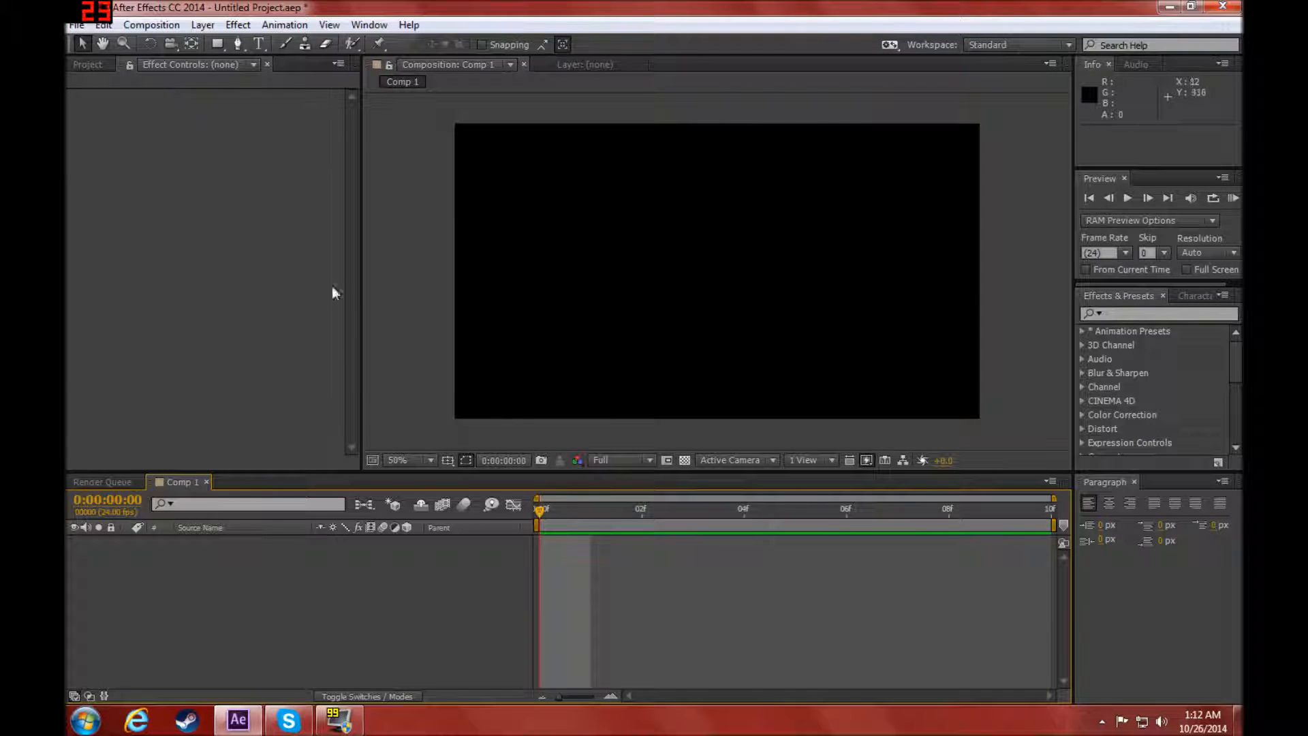
mouse_move(76, 32)
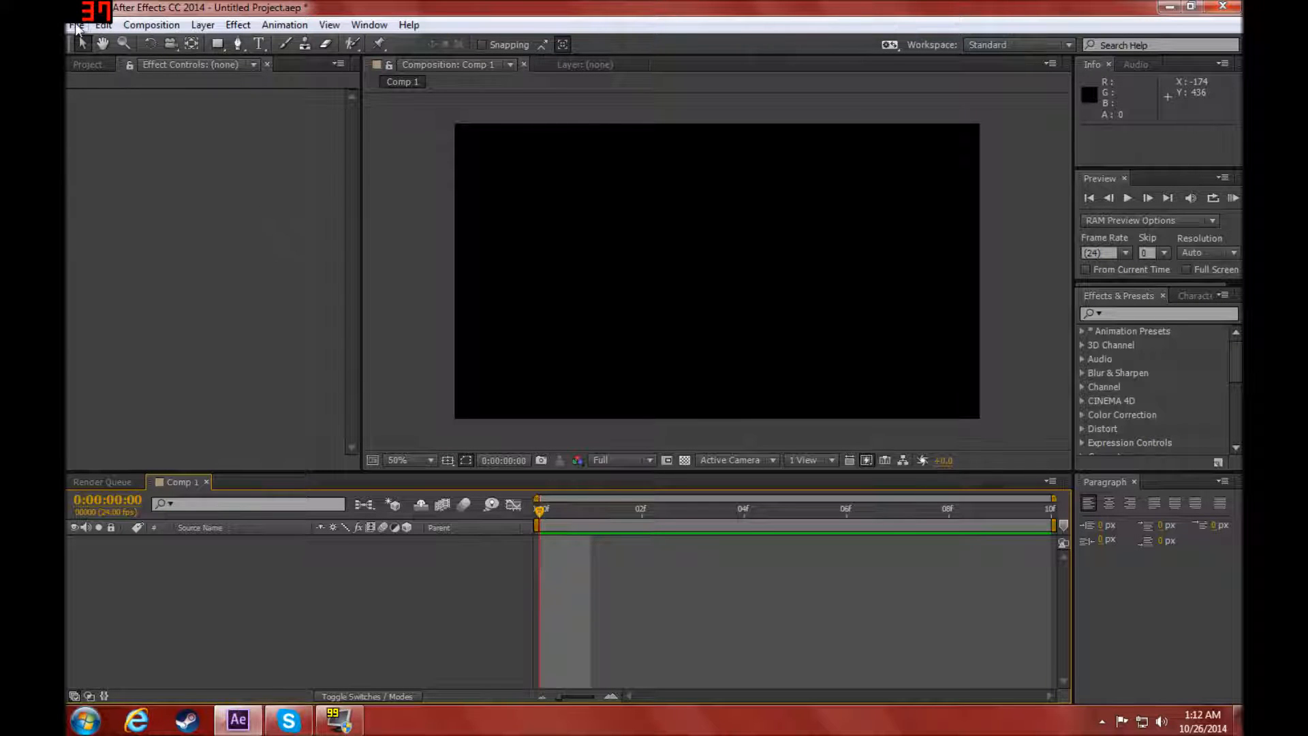
Step: Import outro.png from the Utilities > YouTube folder into the project
click(75, 25)
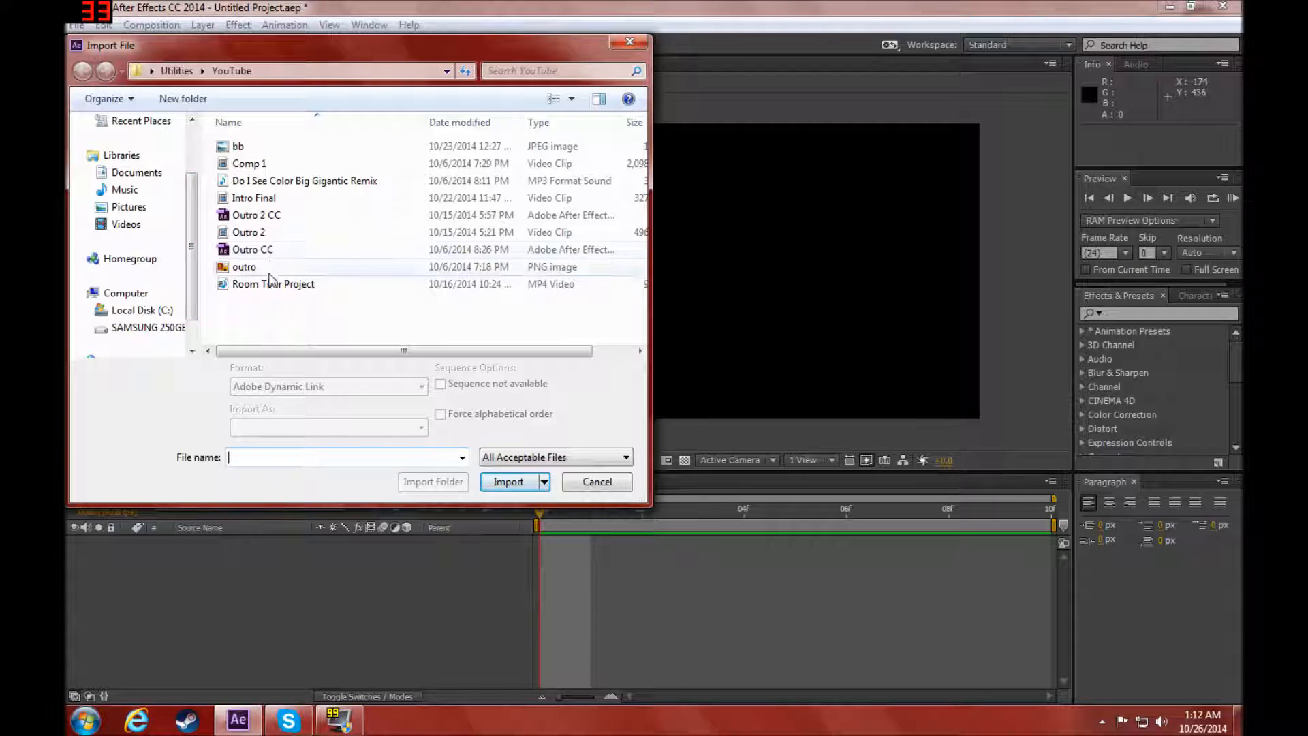
scroll(up, 3)
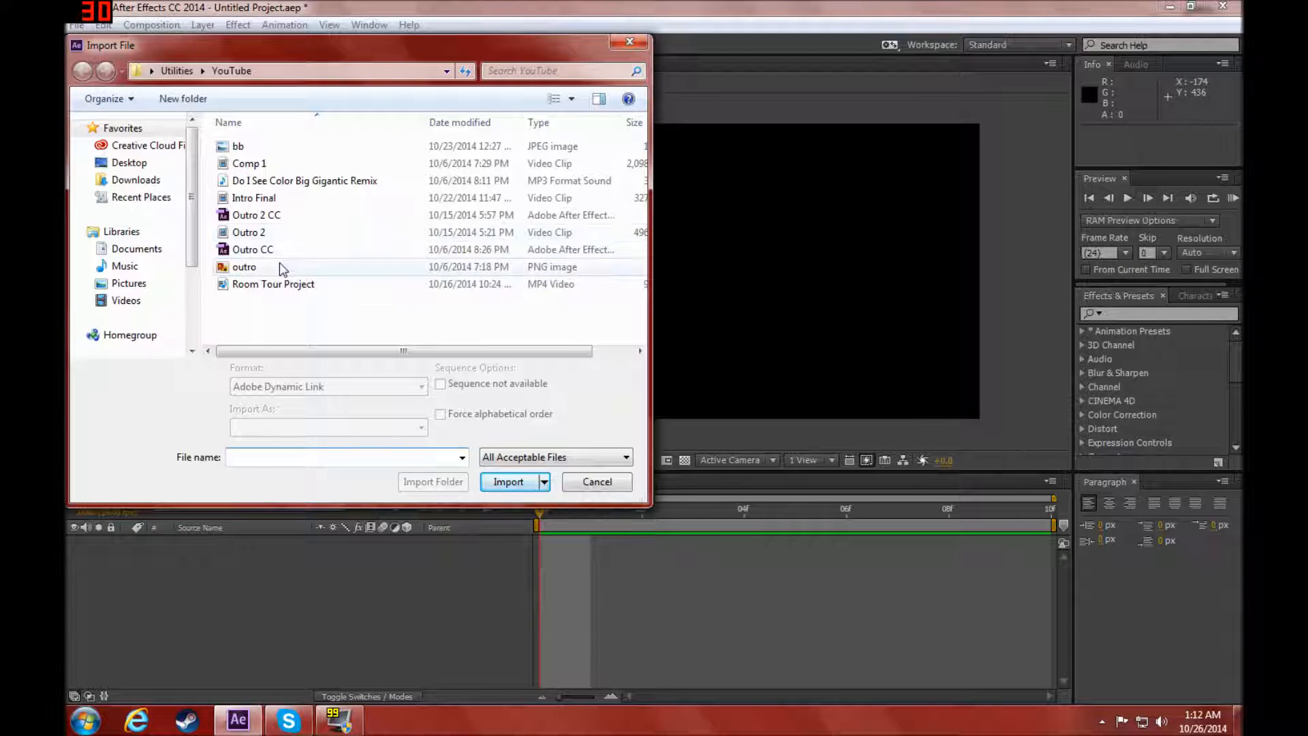
click(508, 481)
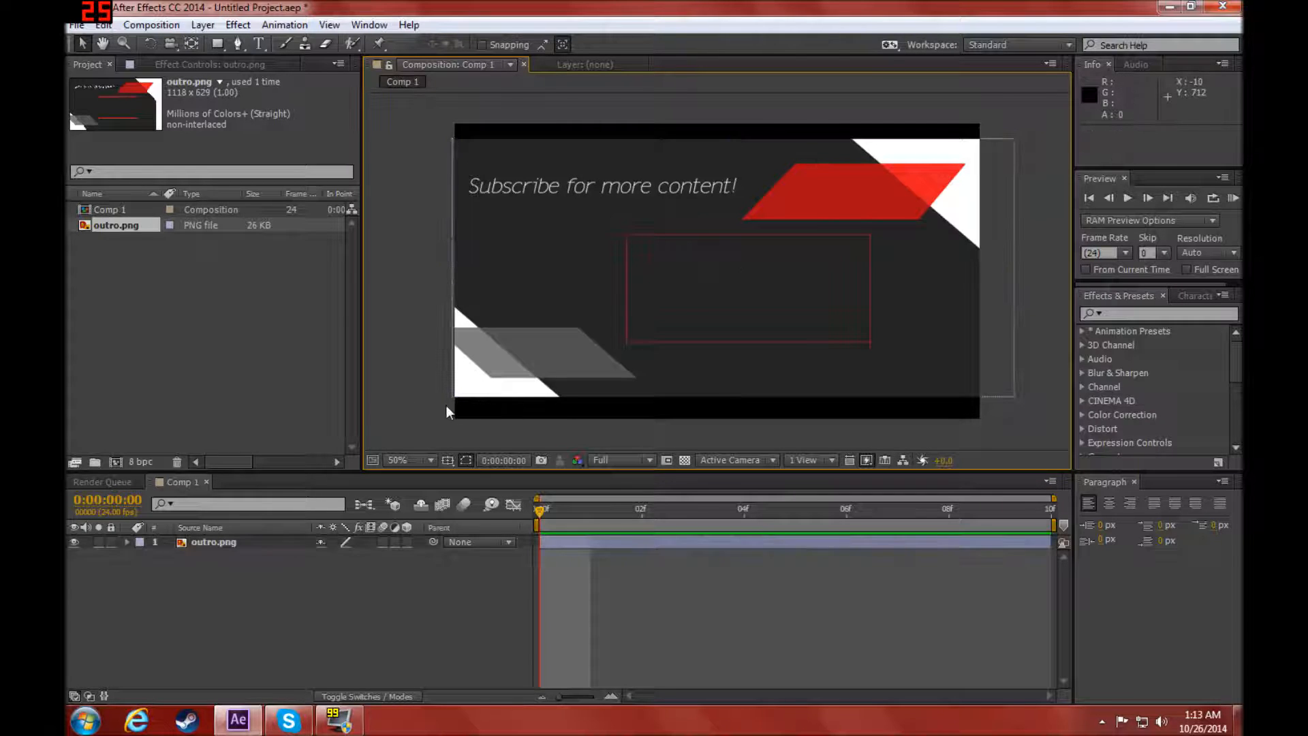
mouse_move(213, 24)
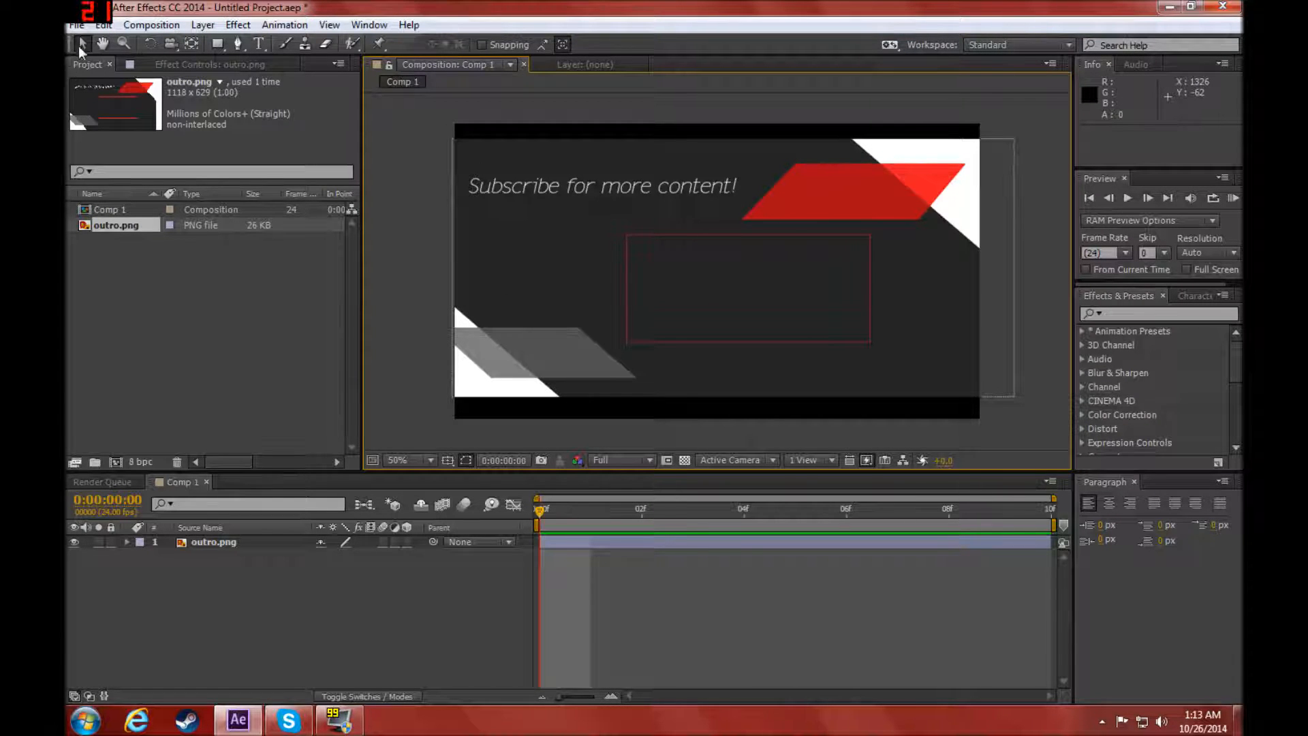
Step: Browse the import window into the Utilities > Videos folder of gameplay clips
click(76, 24)
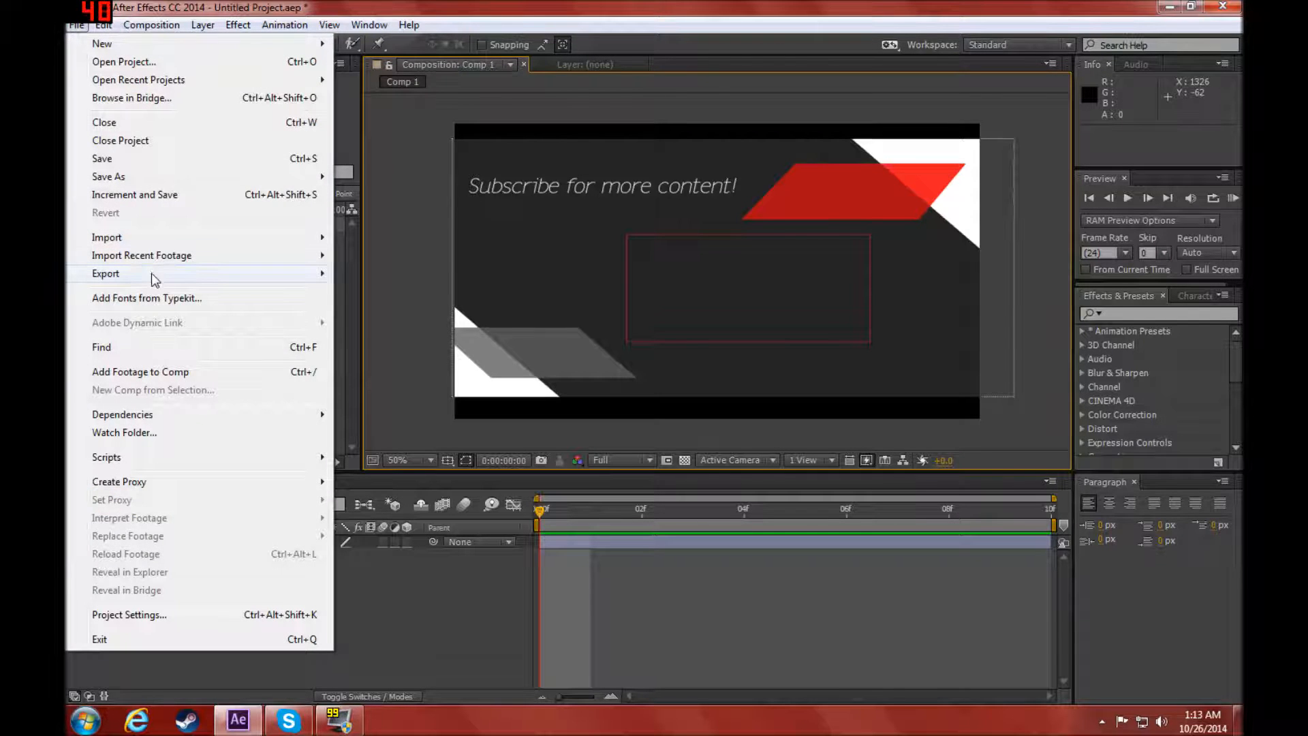
click(107, 237)
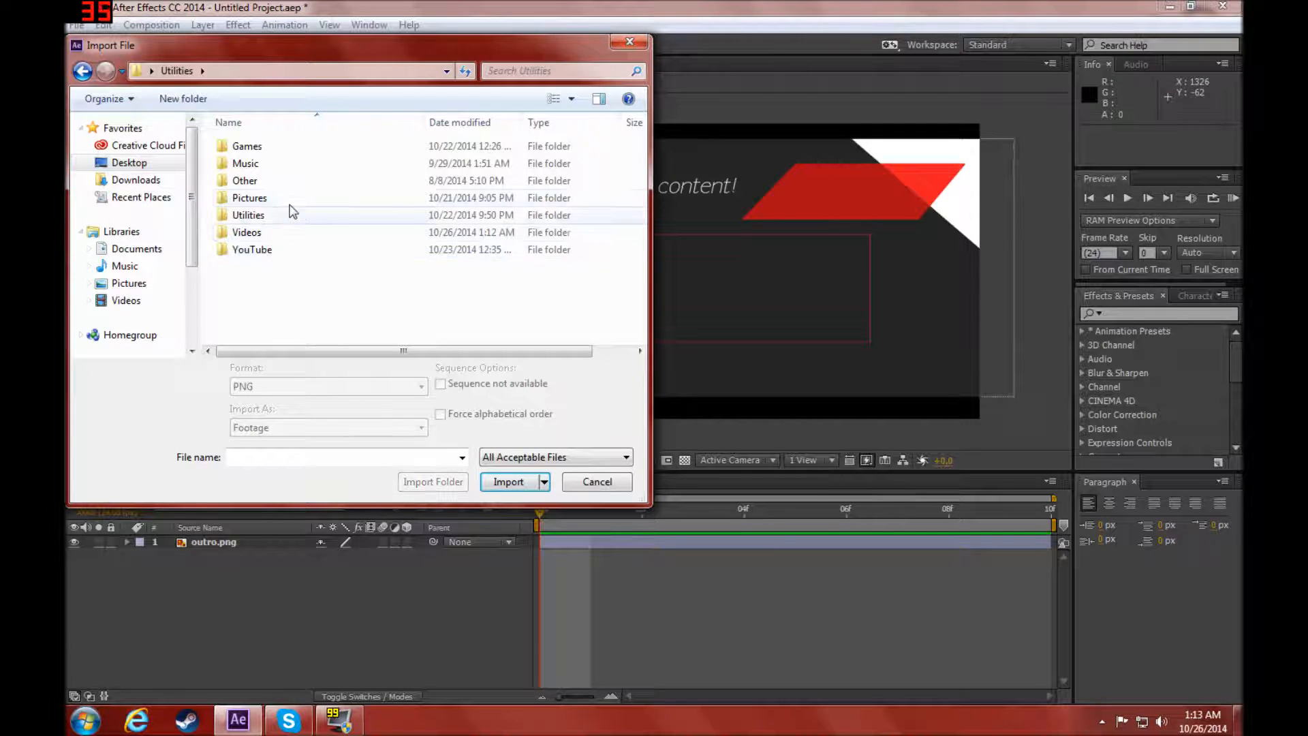
mouse_move(270, 164)
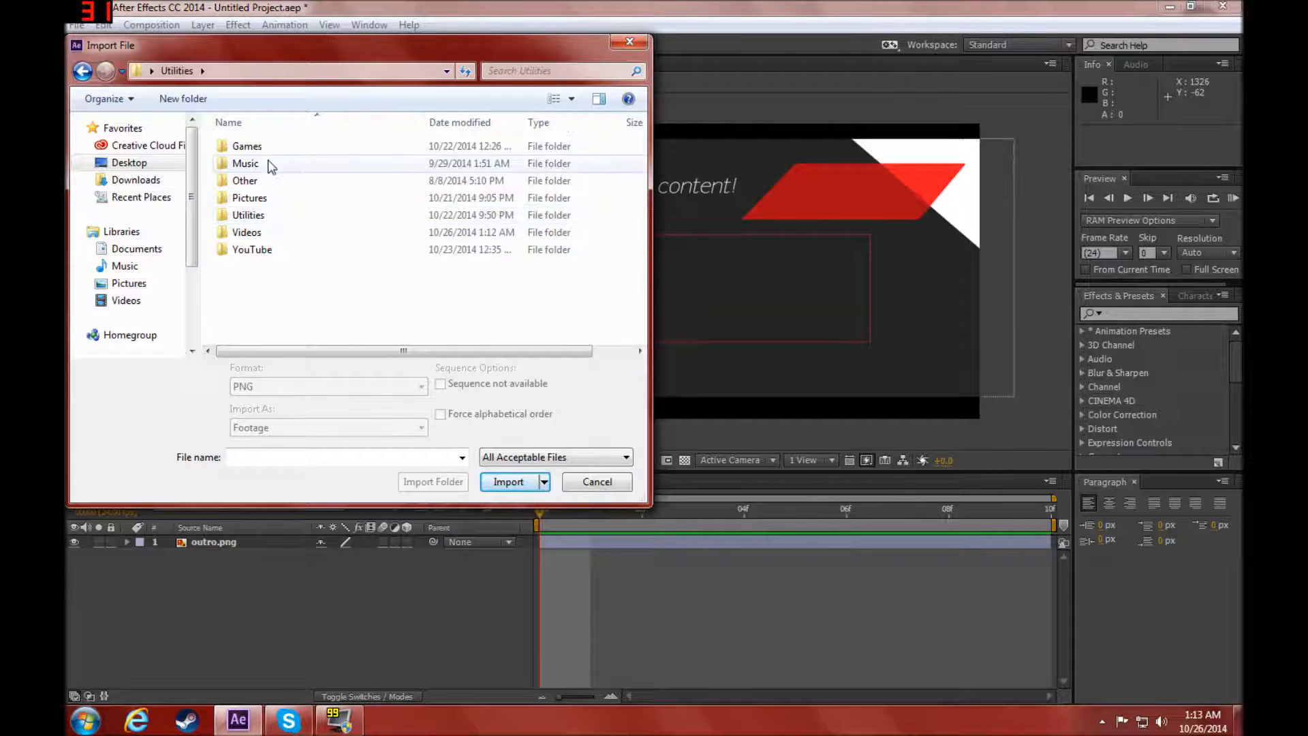
double_click(247, 231)
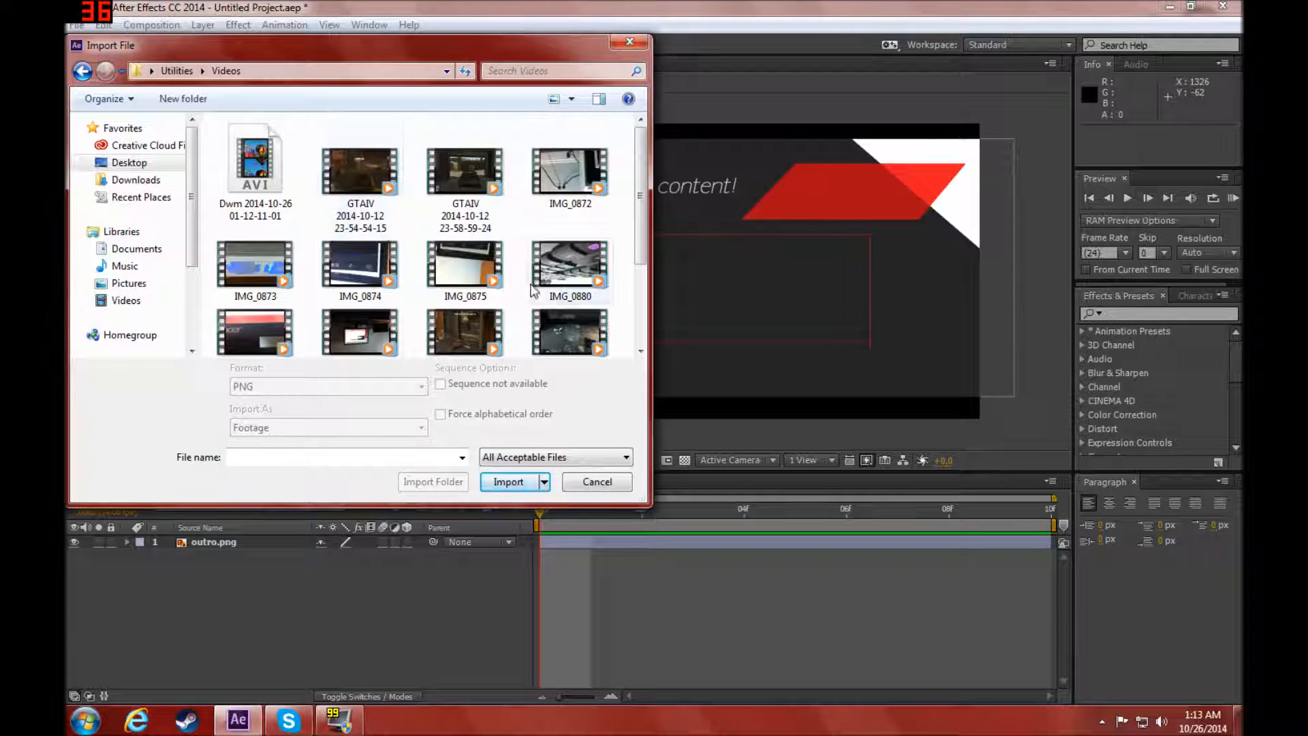
scroll(down, 3)
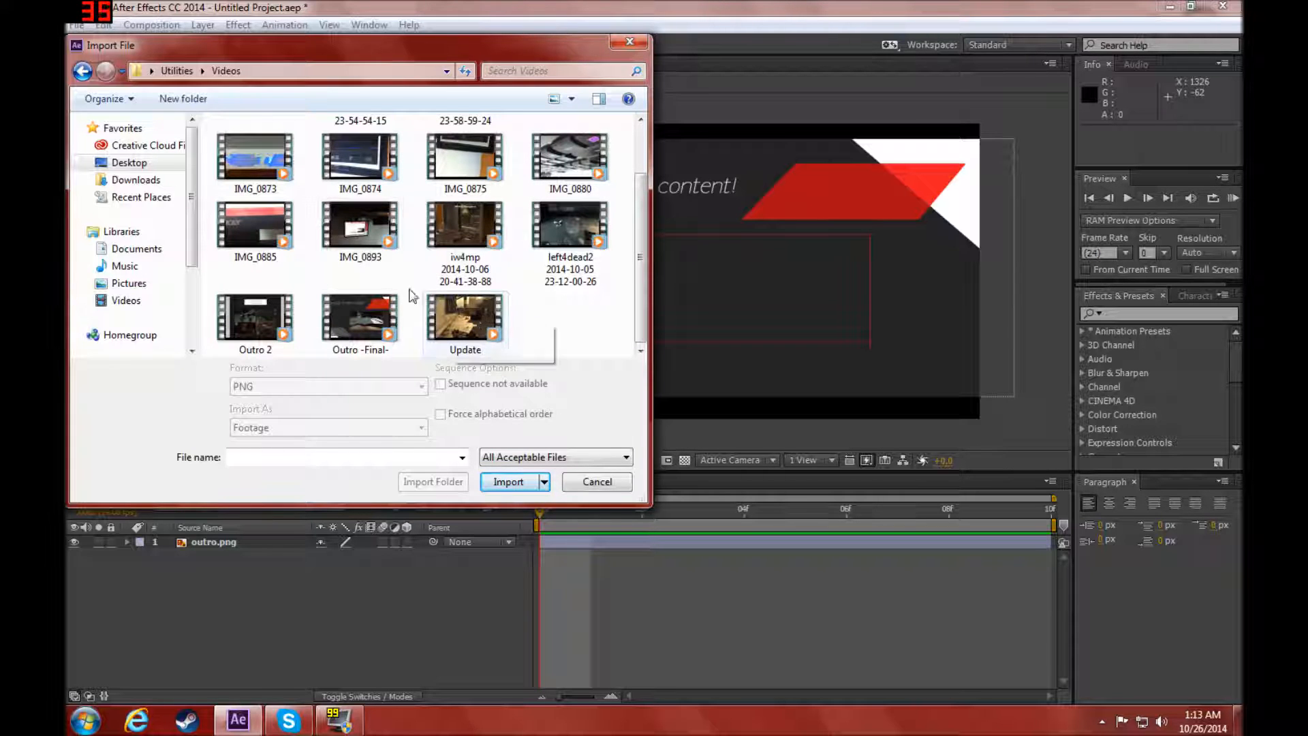
scroll(up, 3)
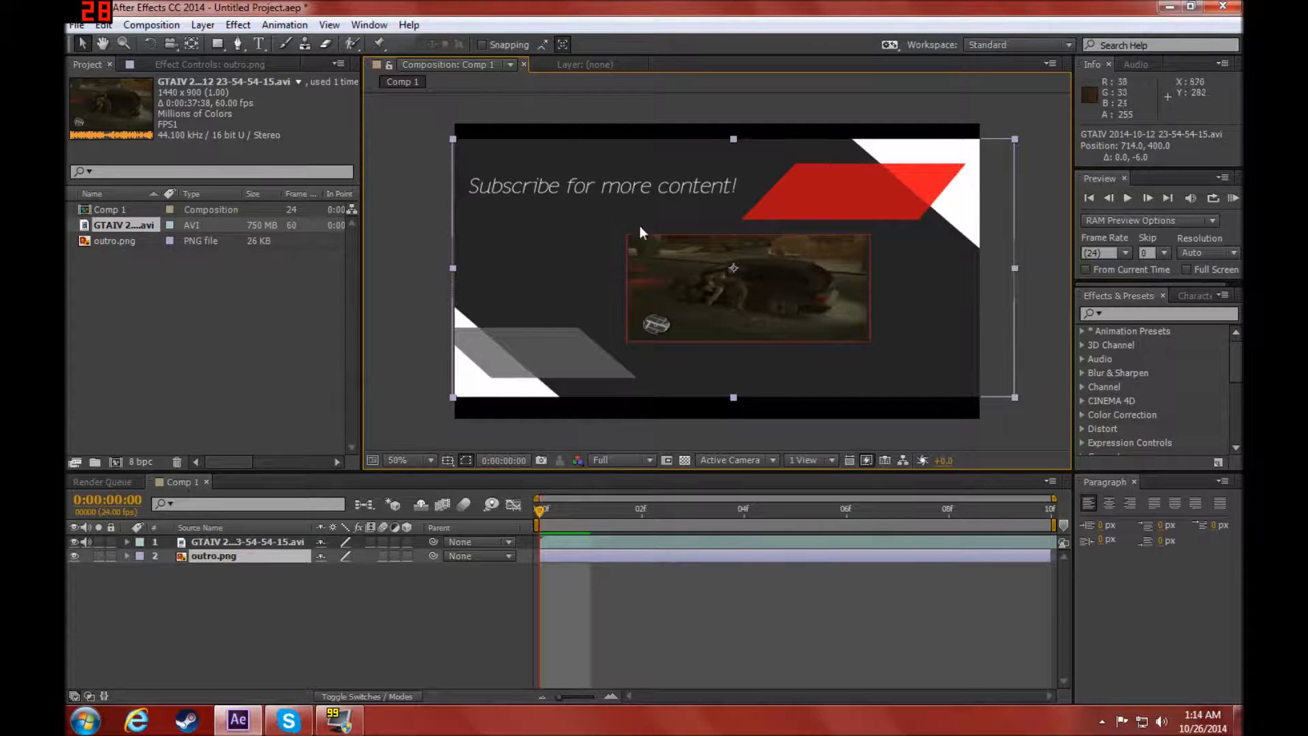
Step: Bring up the Composition menu to send Comp 1 with the GTAIV clip to render
click(151, 25)
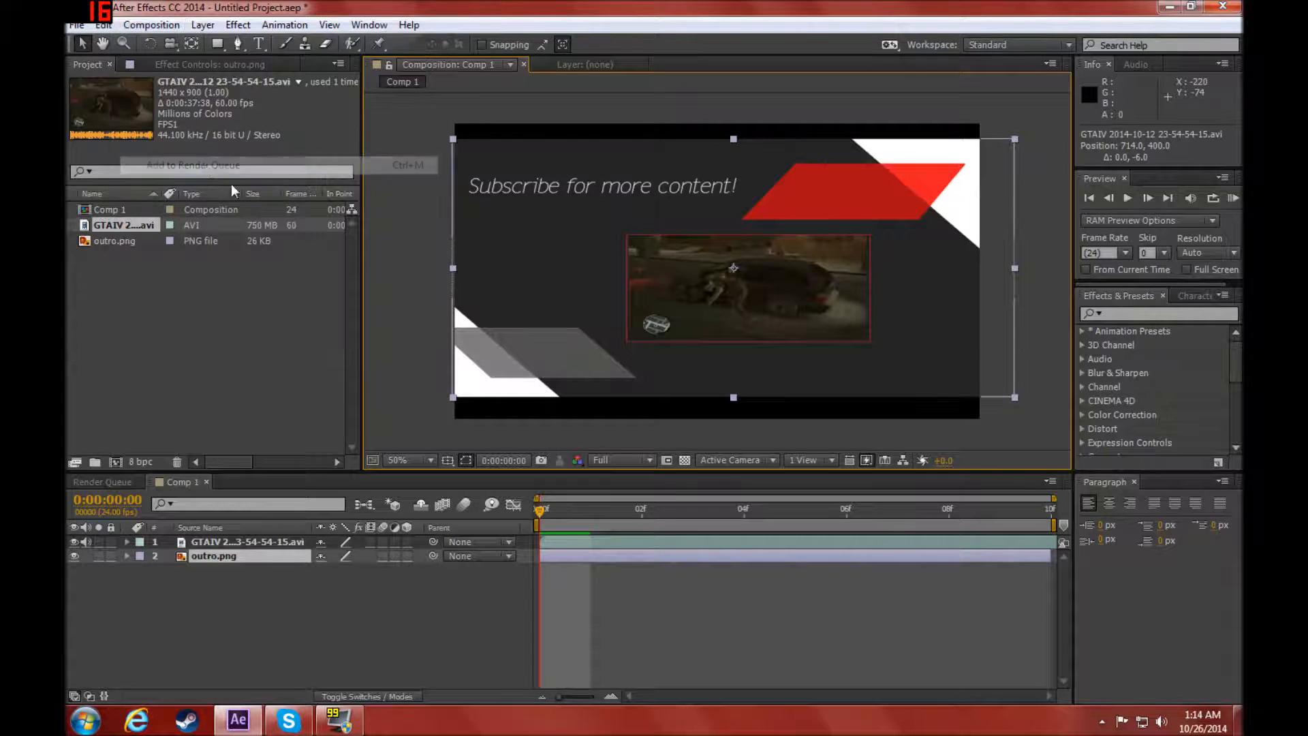
Step: Render Comp 1 via the render queue to the desktop and play the resulting video
click(192, 165)
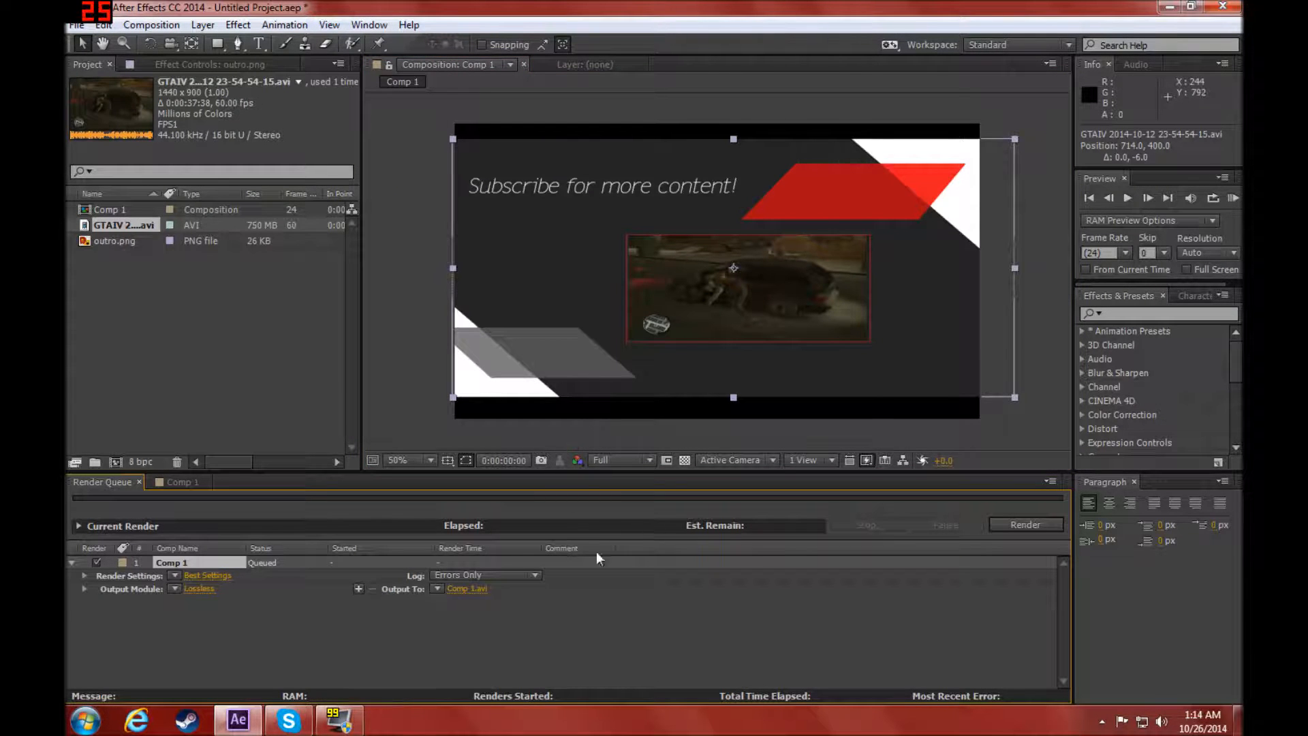
click(1024, 523)
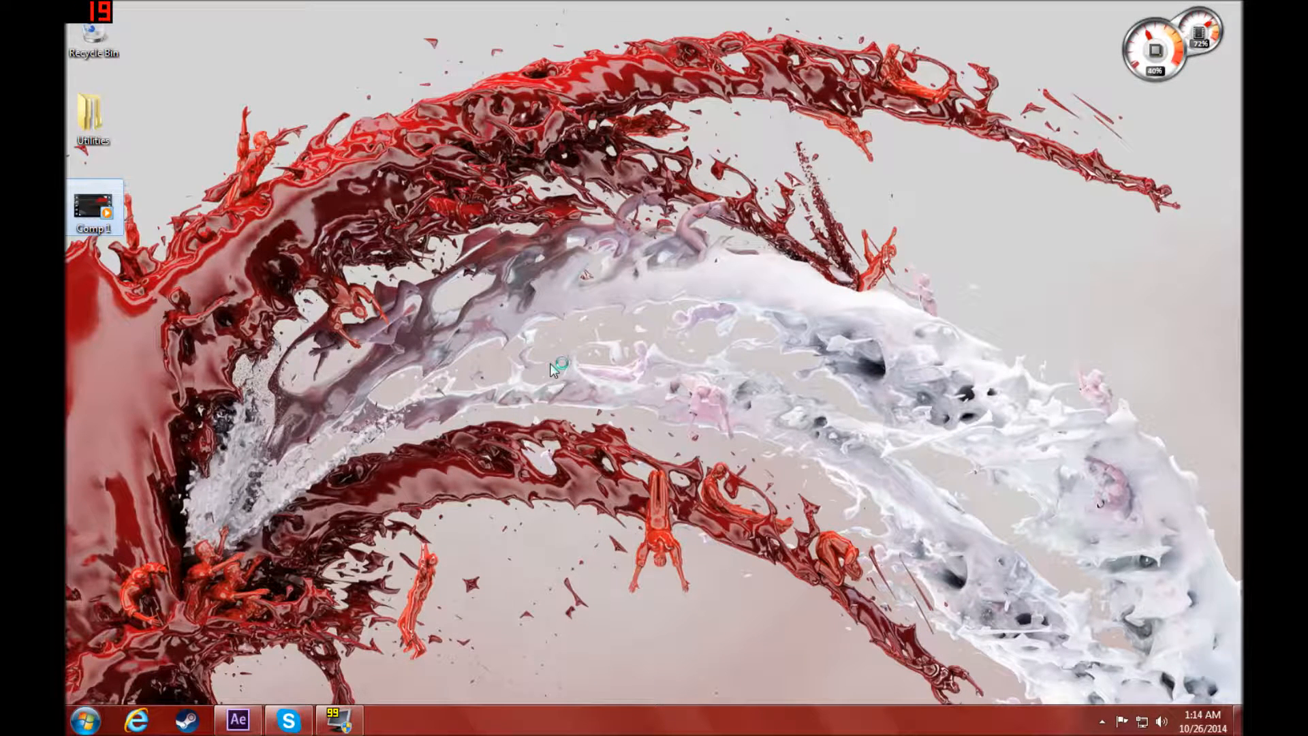
double_click(94, 207)
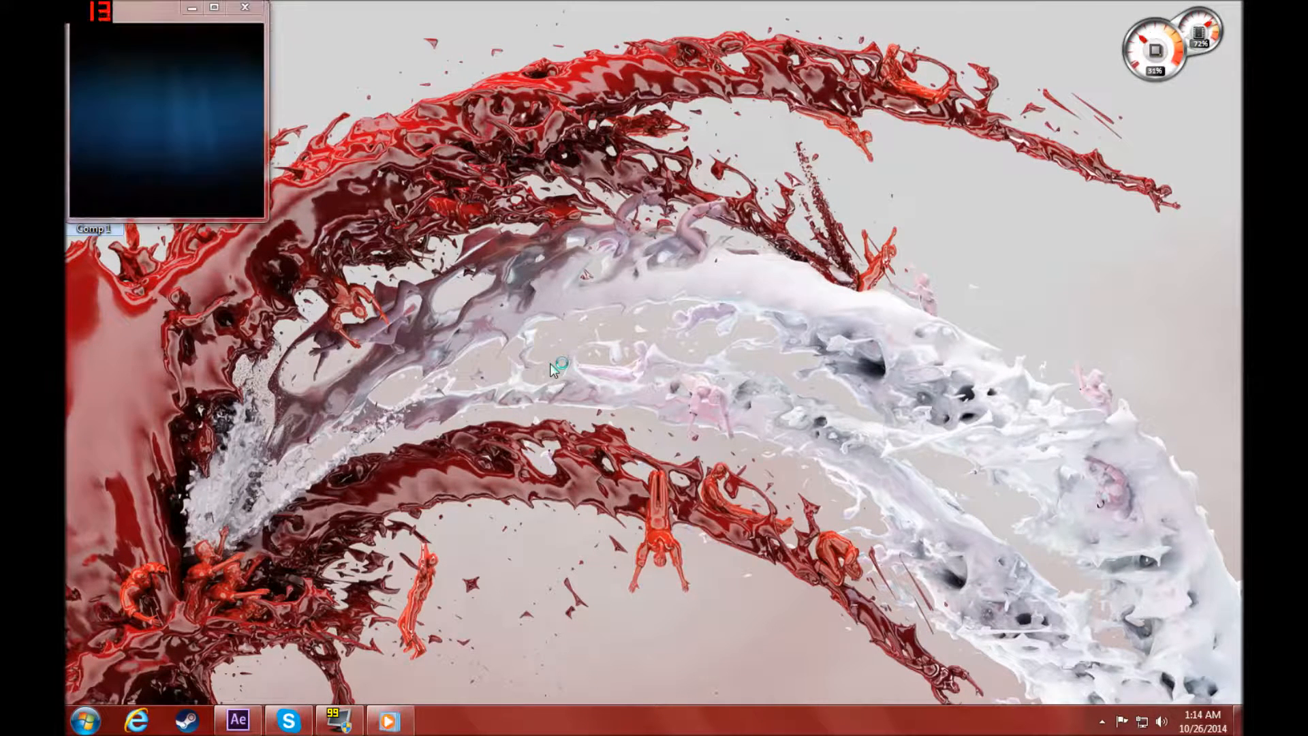